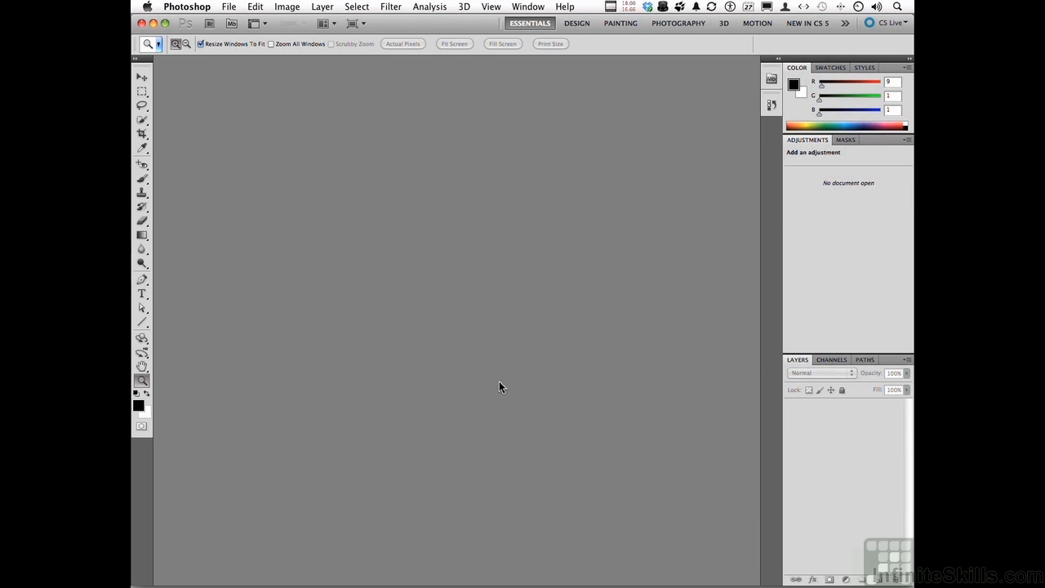
Launch Adobe Bridge from the File menu to browse the work folder
left_click(233, 7)
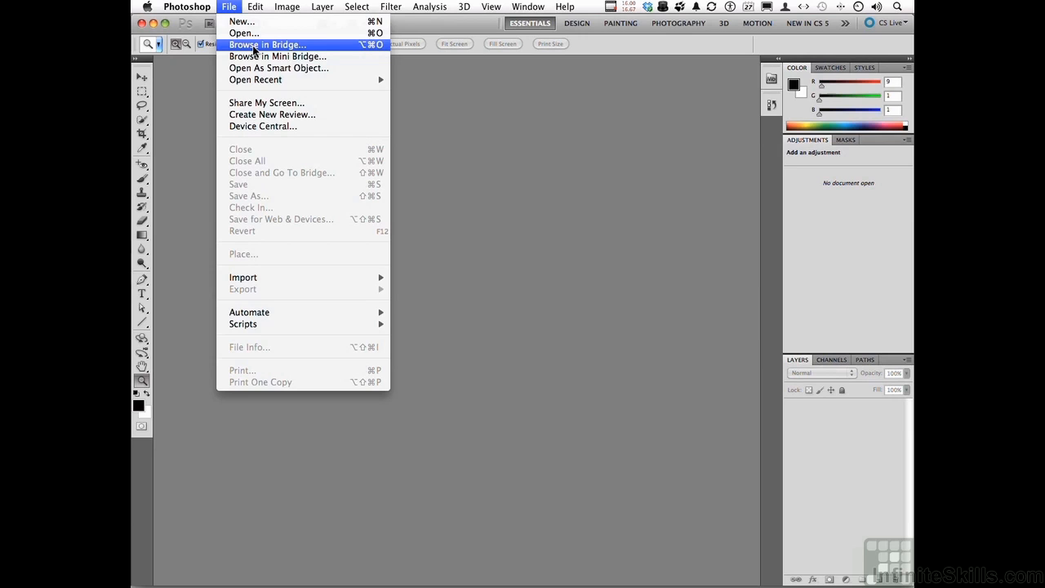
left_click(269, 45)
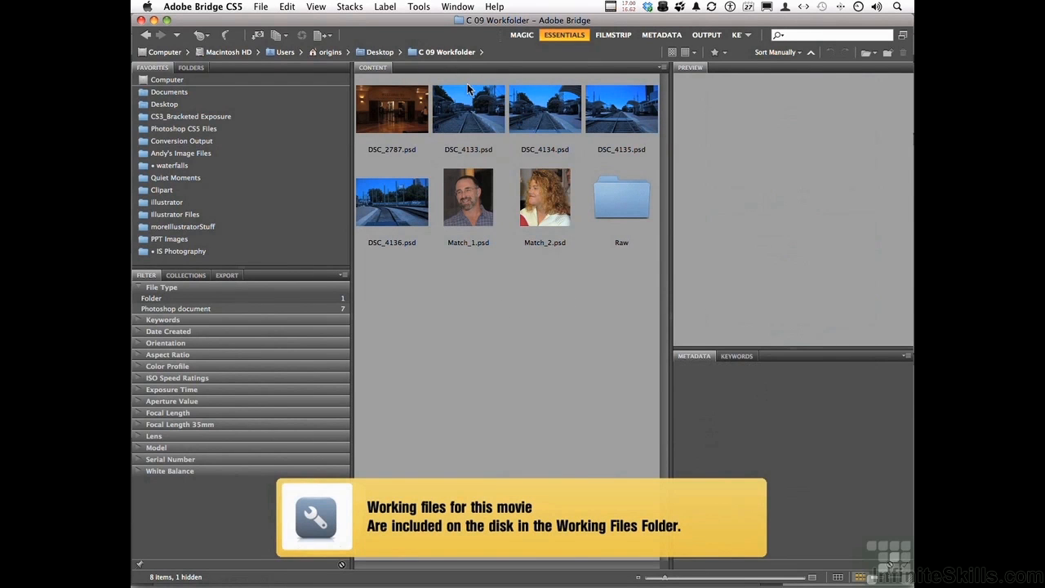
Select DSC_4134.psd and DSC_4133.psd in the C 09 Workfolder for opening in Photoshop
left_click(544, 108)
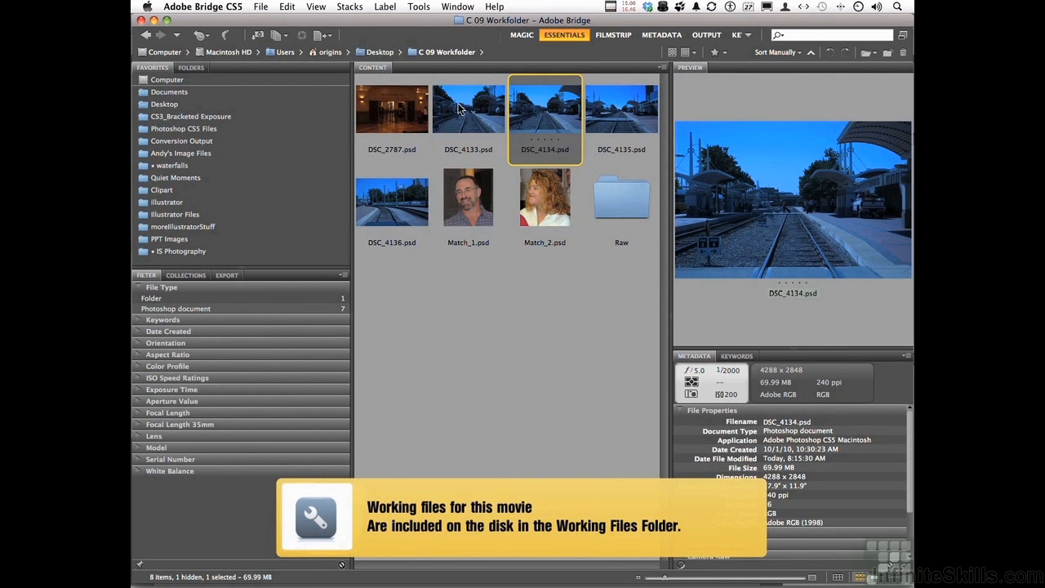
left_click(468, 109)
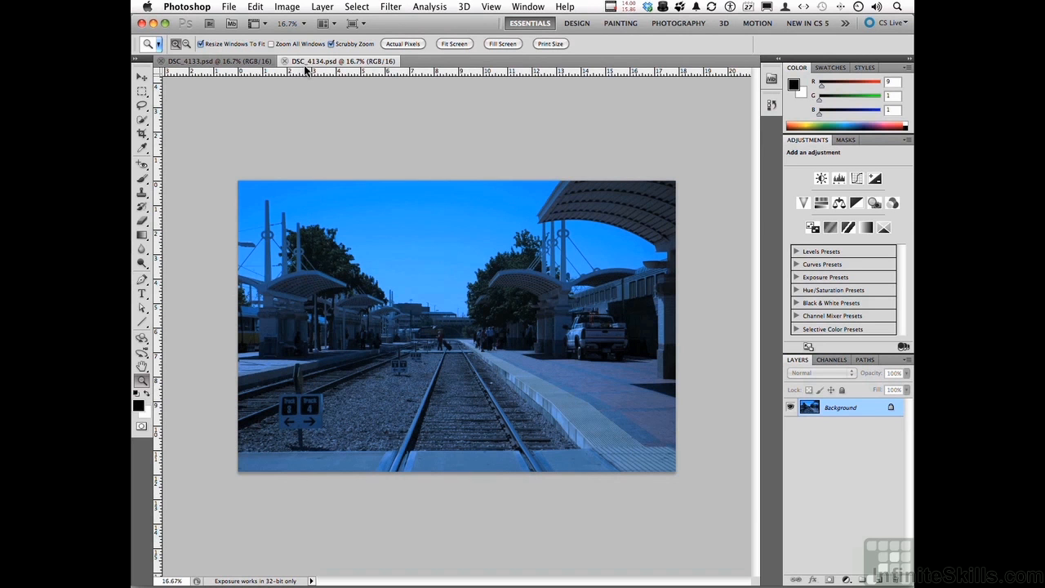
Add a Levels adjustment layer above the Background of DSC_4133
left_click(200, 62)
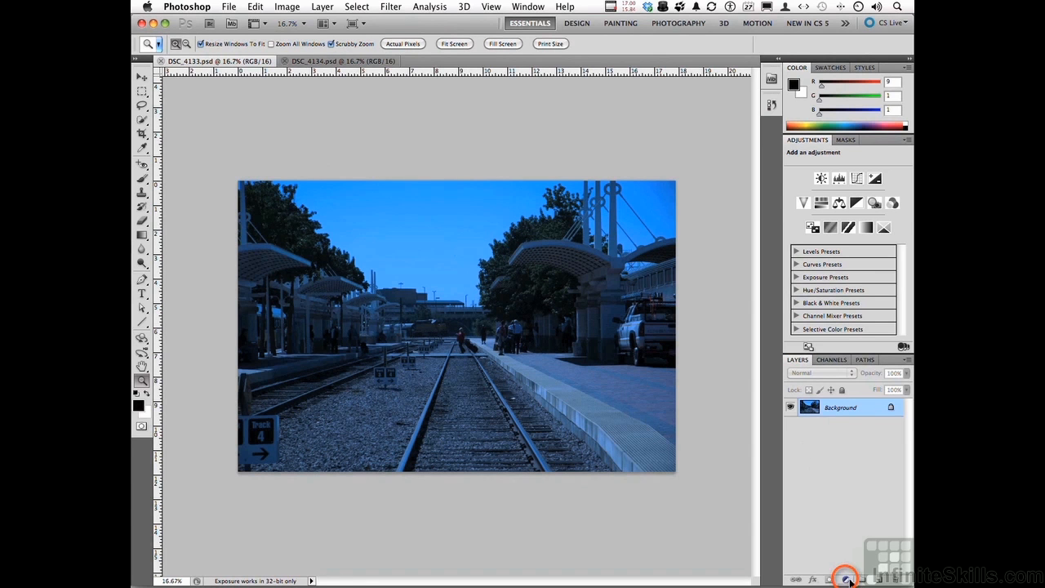
left_click(849, 580)
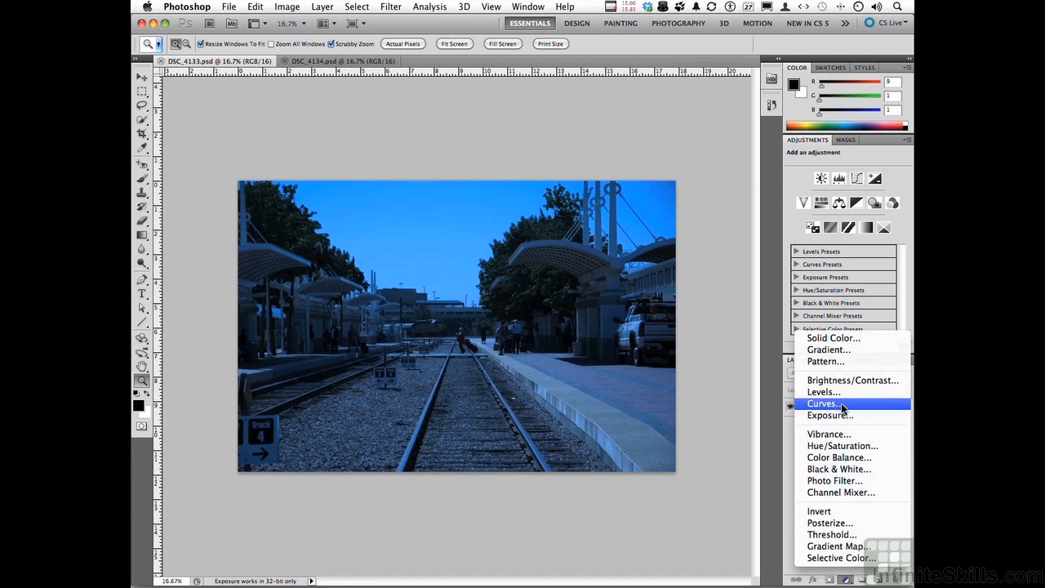
left_click(824, 391)
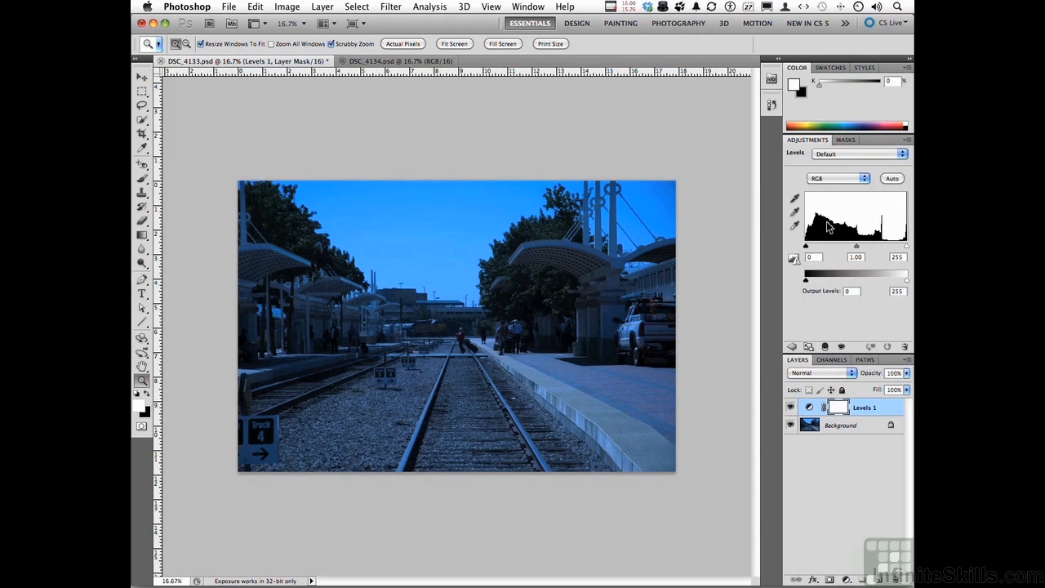
Adjust the Red, Green and Blue channel input levels in the floating Adjustments panel, then dock it back
left_click_drag(808, 140, 598, 131)
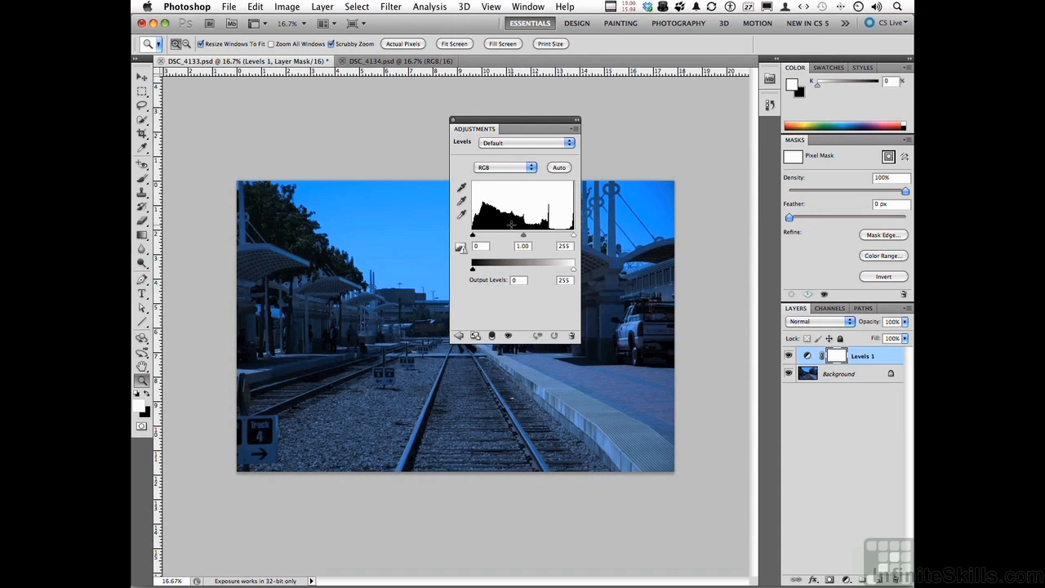
mouse_move(550, 202)
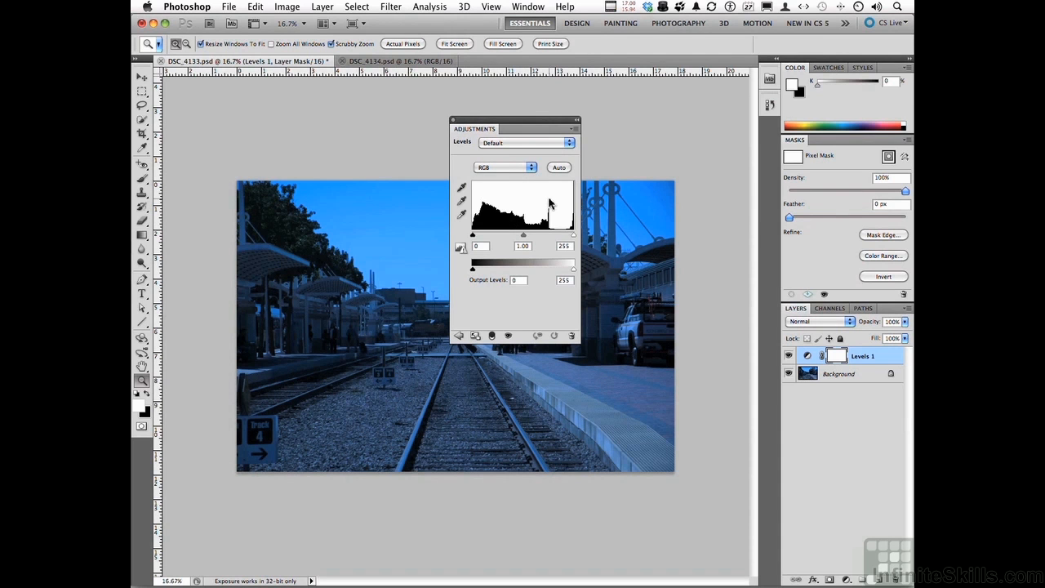
left_click(504, 167)
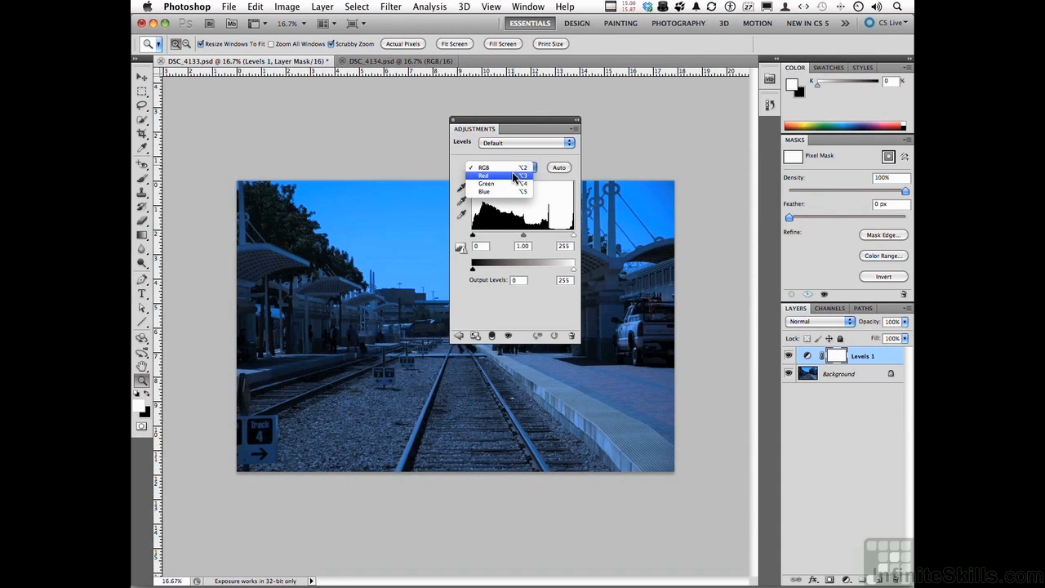
left_click(484, 175)
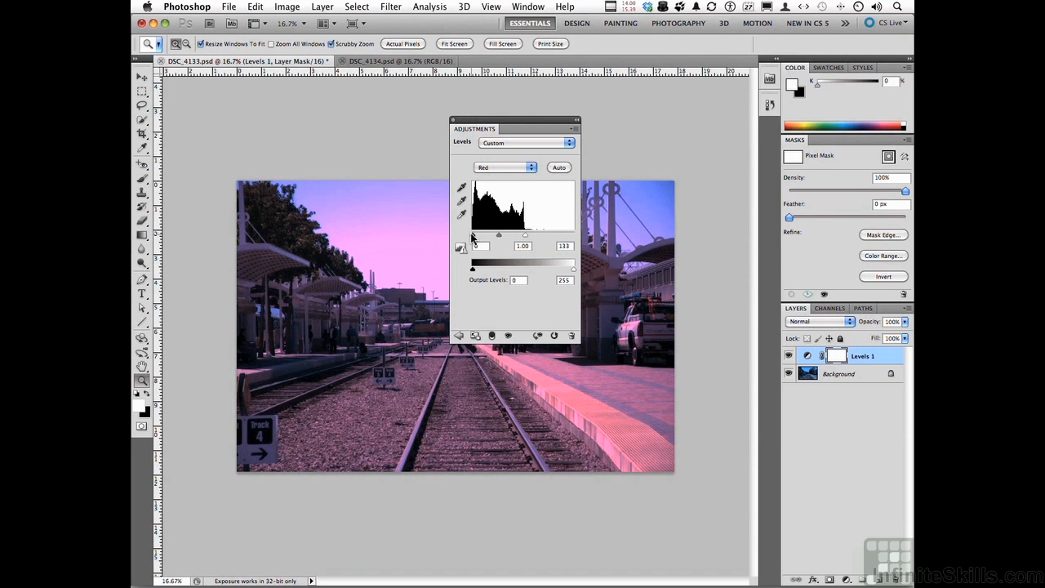
left_click(531, 168)
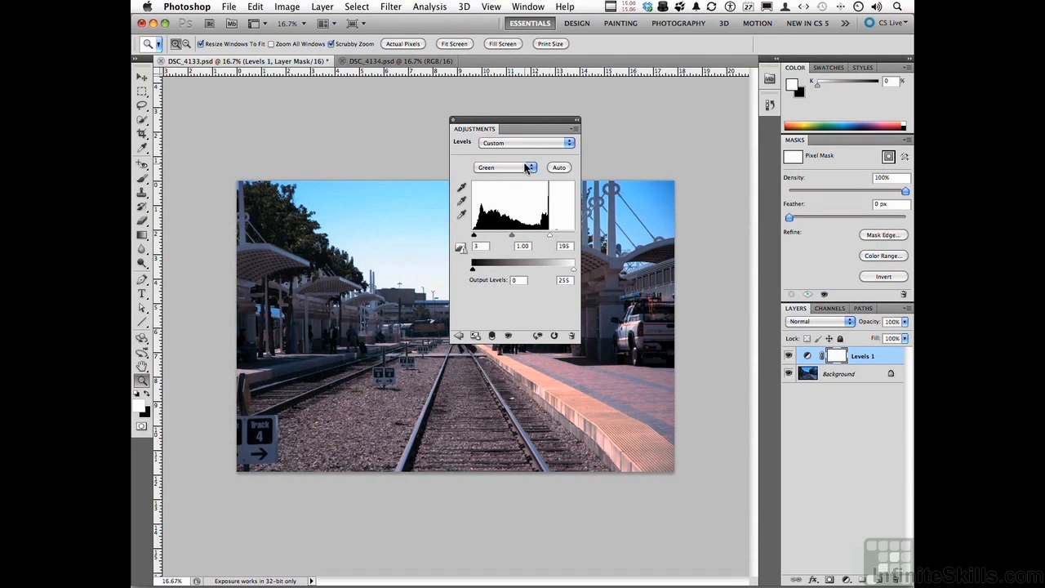
left_click(527, 167)
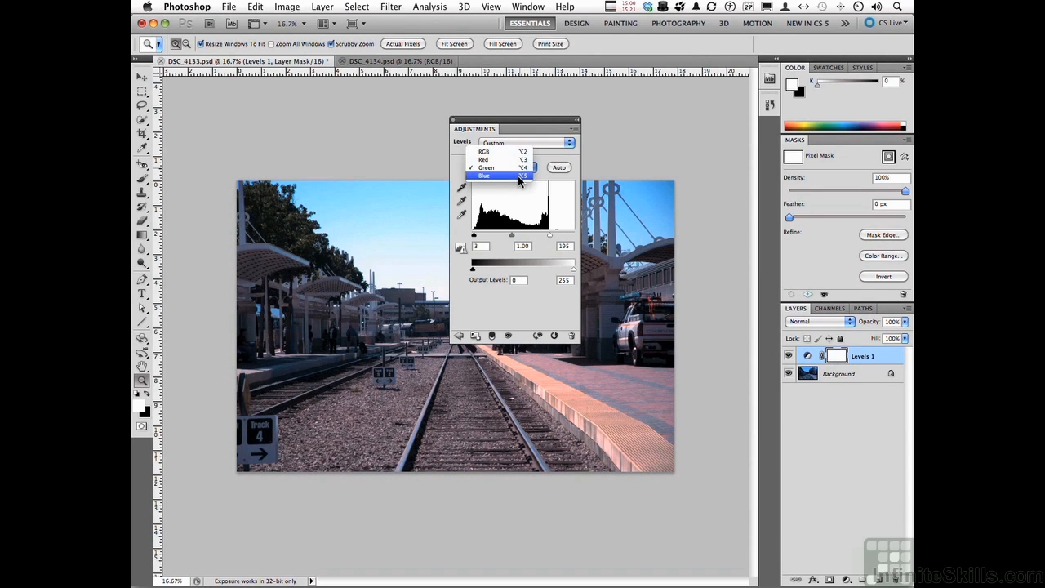
left_click(482, 176)
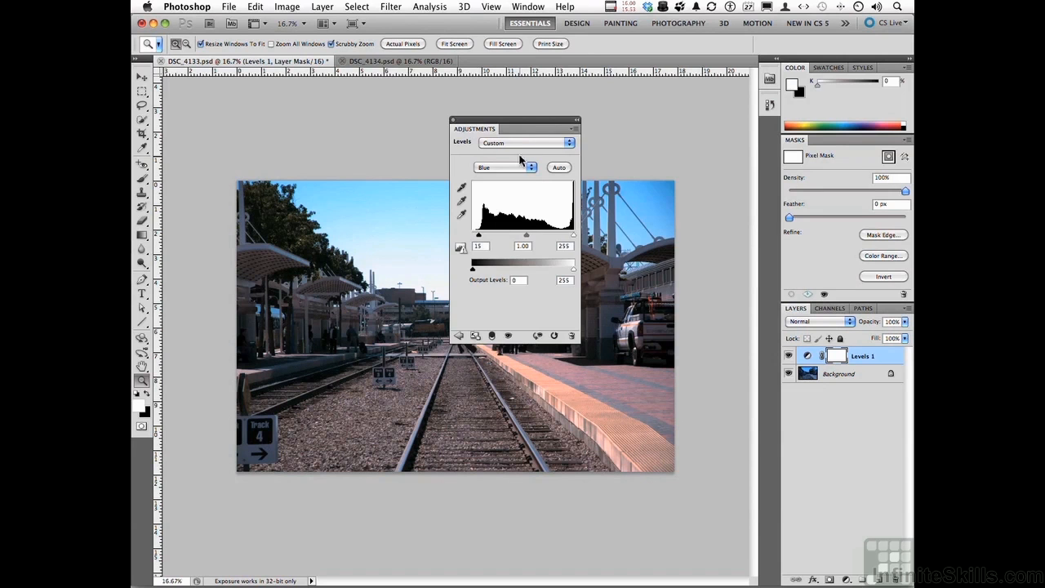
left_click_drag(515, 128, 637, 134)
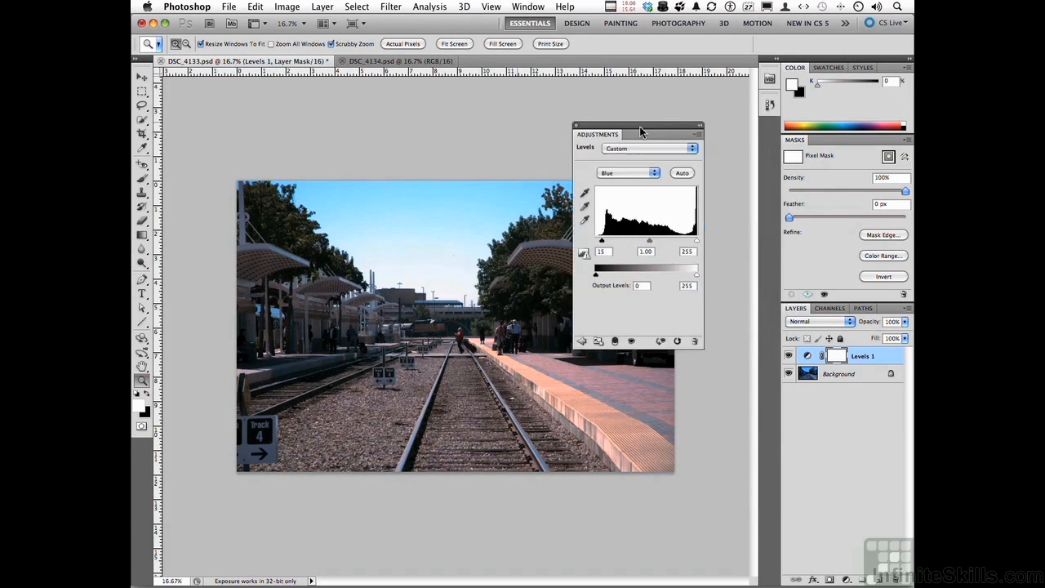
left_click_drag(642, 131, 615, 140)
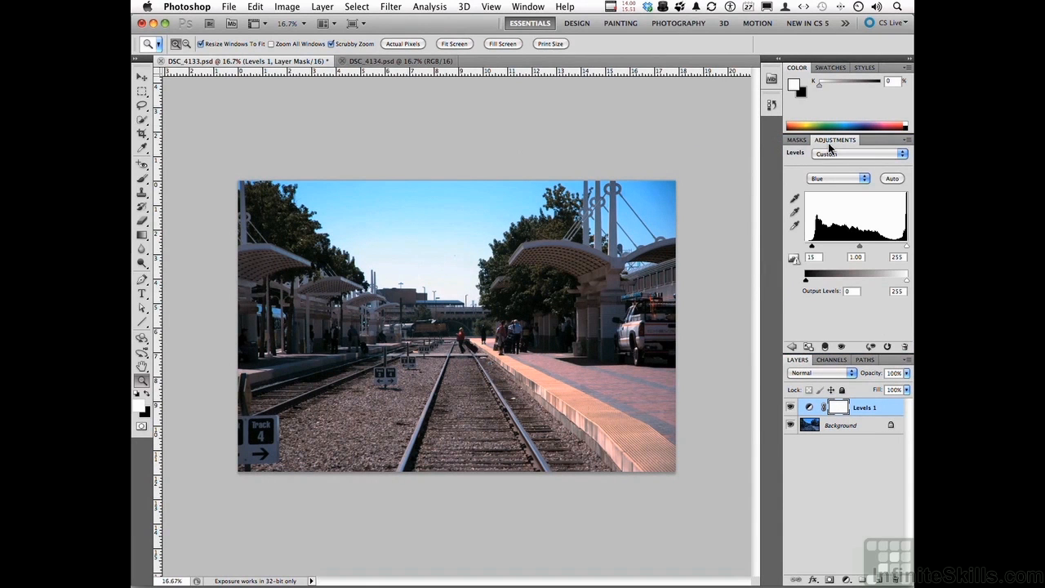
mouse_move(430, 102)
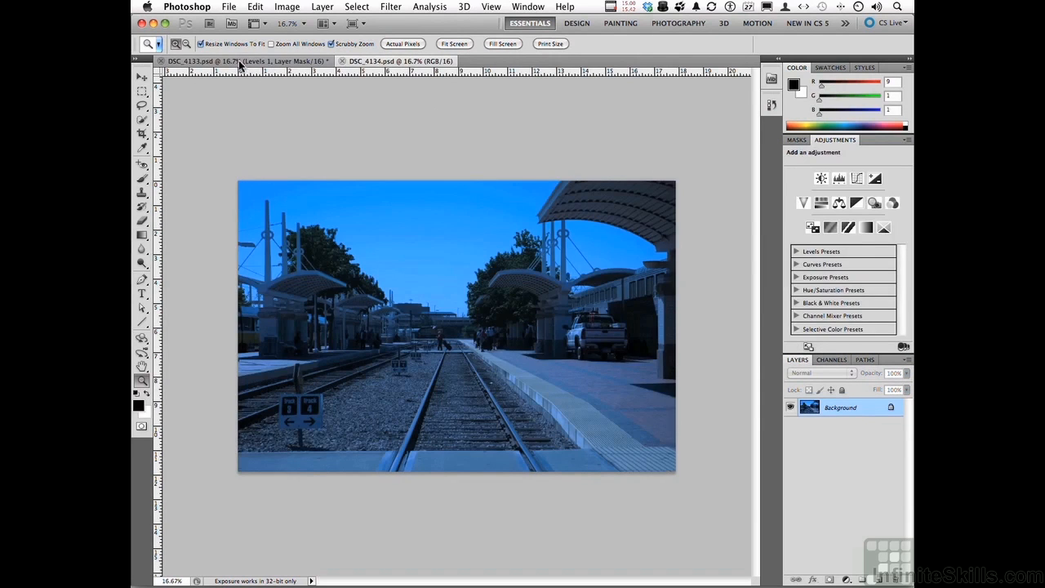
Make the corrected DSC_4133 the active document again
left_click(523, 7)
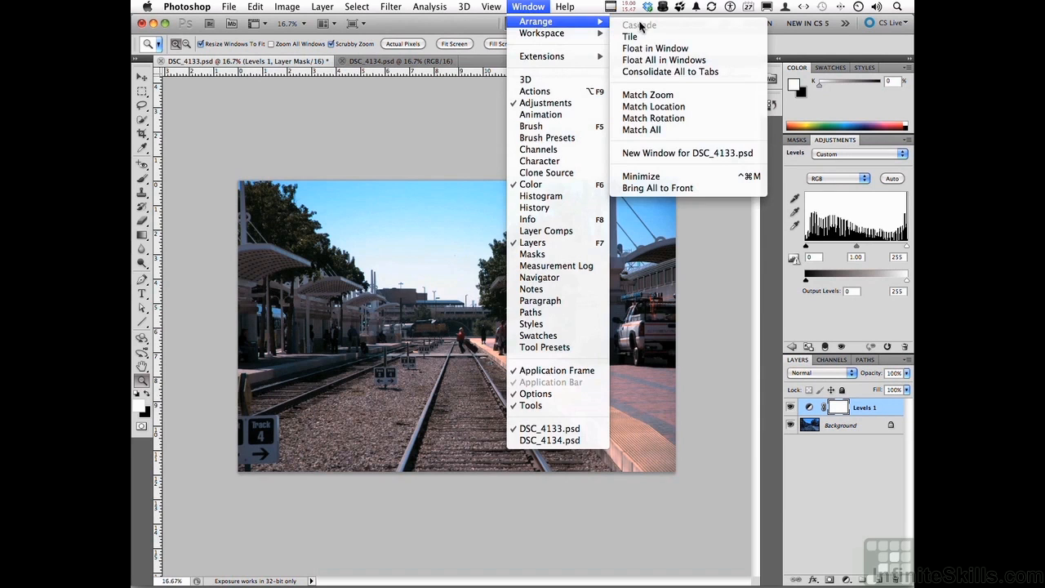
Tile DSC_4133 and DSC_4134 side by side at 25% and activate the corrected DSC_4133 window
left_click(624, 36)
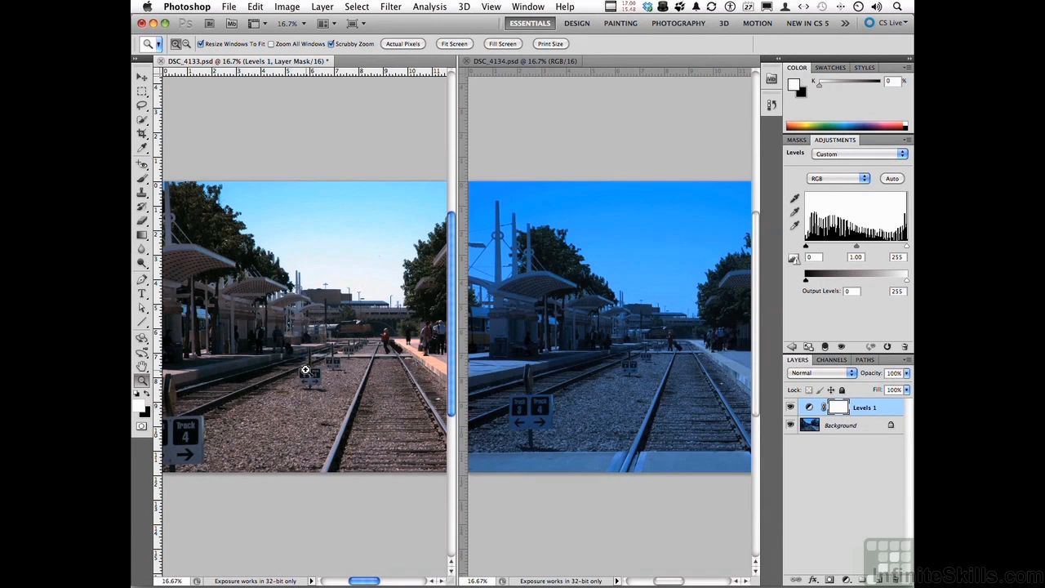
mouse_move(260, 298)
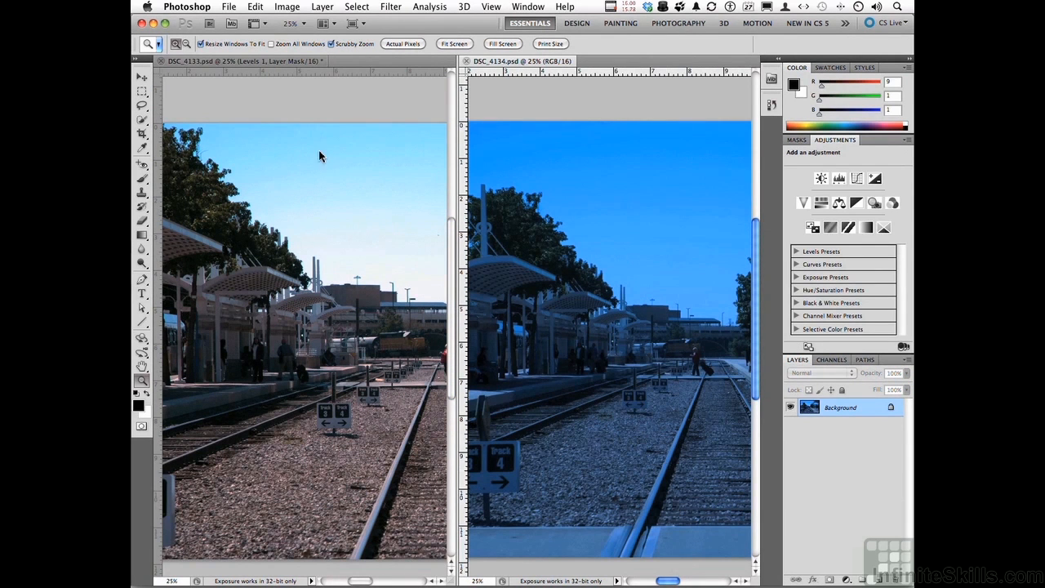
left_click(820, 179)
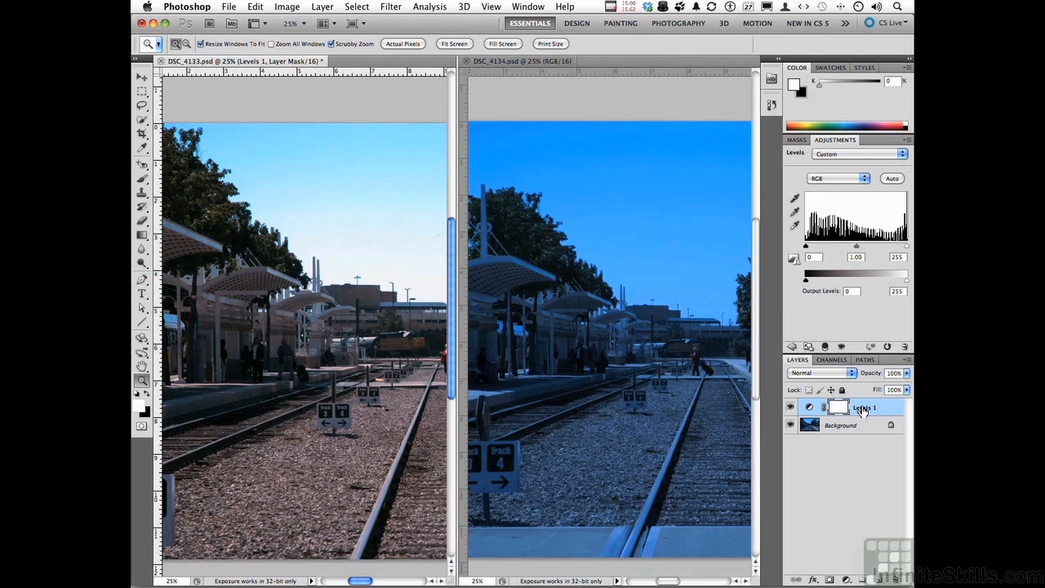
left_click(286, 7)
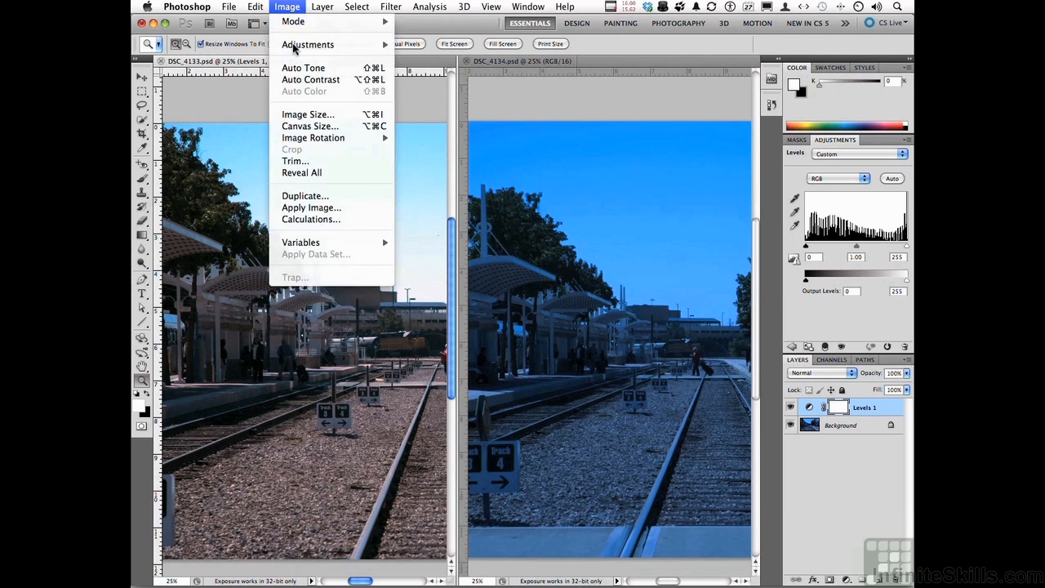